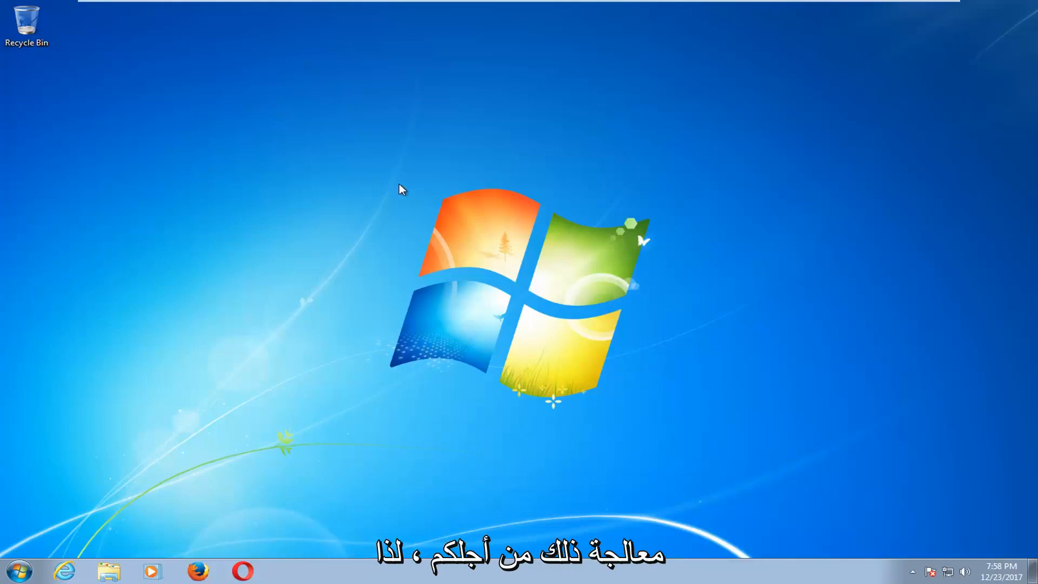
Search the Start menu for cmd and bring up the cmd result's context options
click(19, 571)
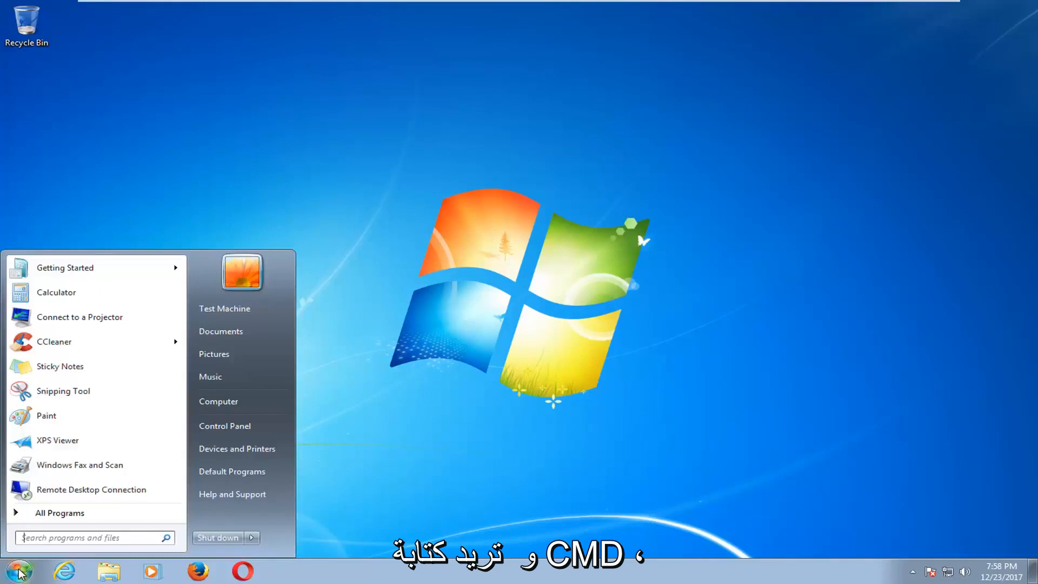
text(cmd)
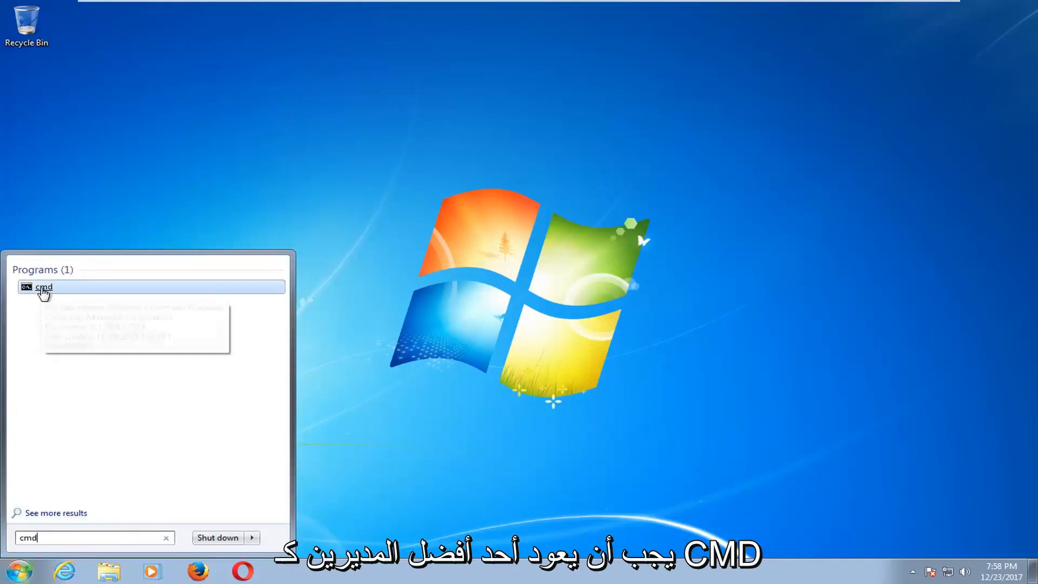
right_click(42, 287)
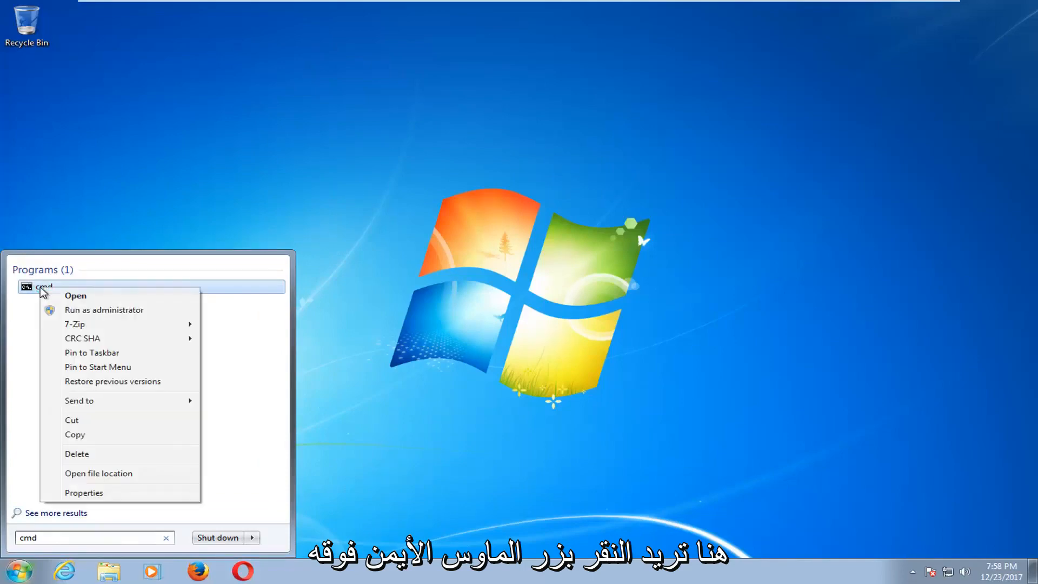
Launch cmd as administrator and approve the User Account Control prompt
click(104, 309)
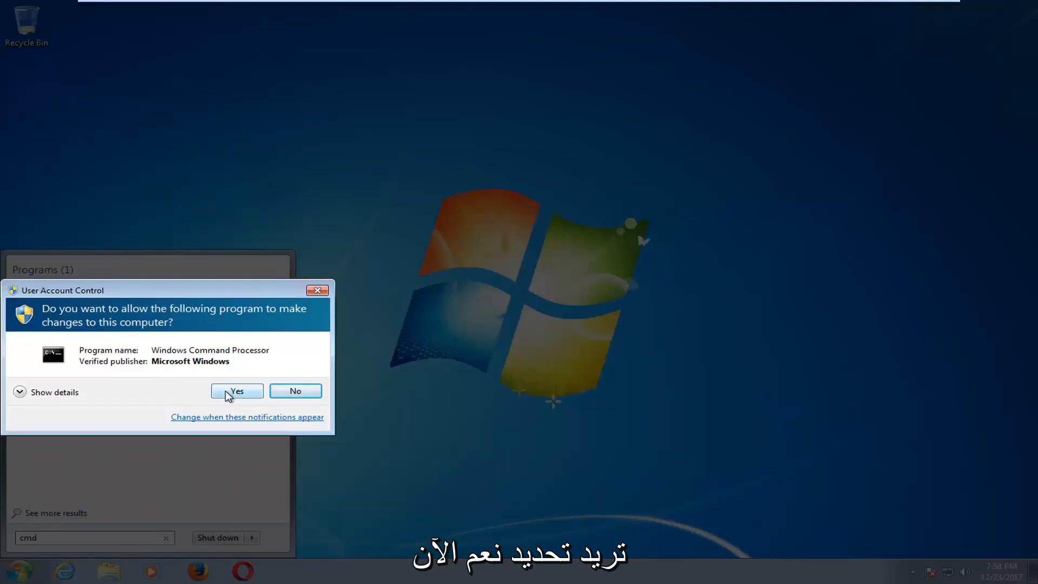
click(236, 391)
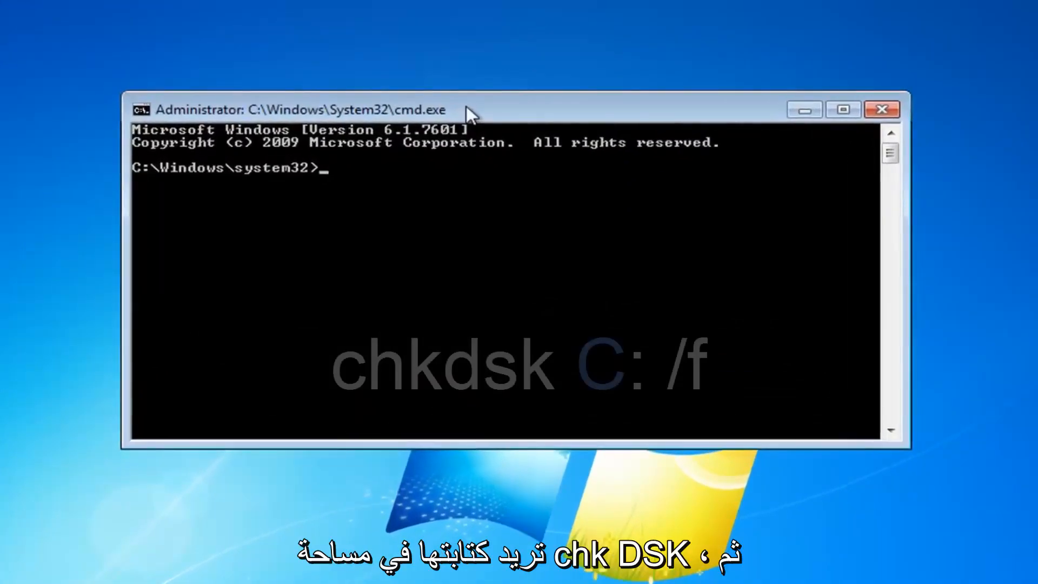
Enter the command chkdsk C: /f at the administrator prompt without running it yet
text(chk)
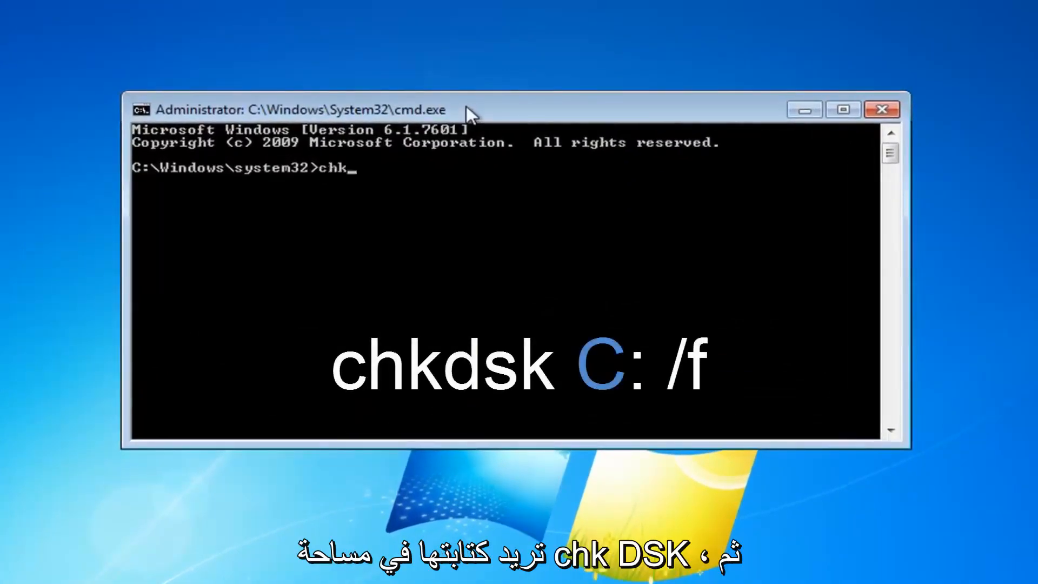
text(dsk)
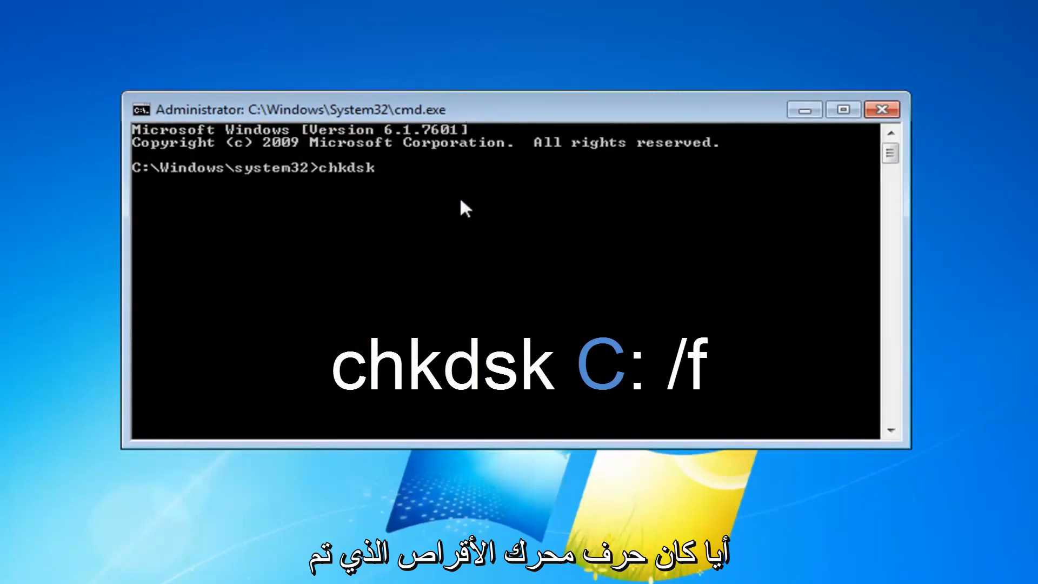
mouse_move(461, 217)
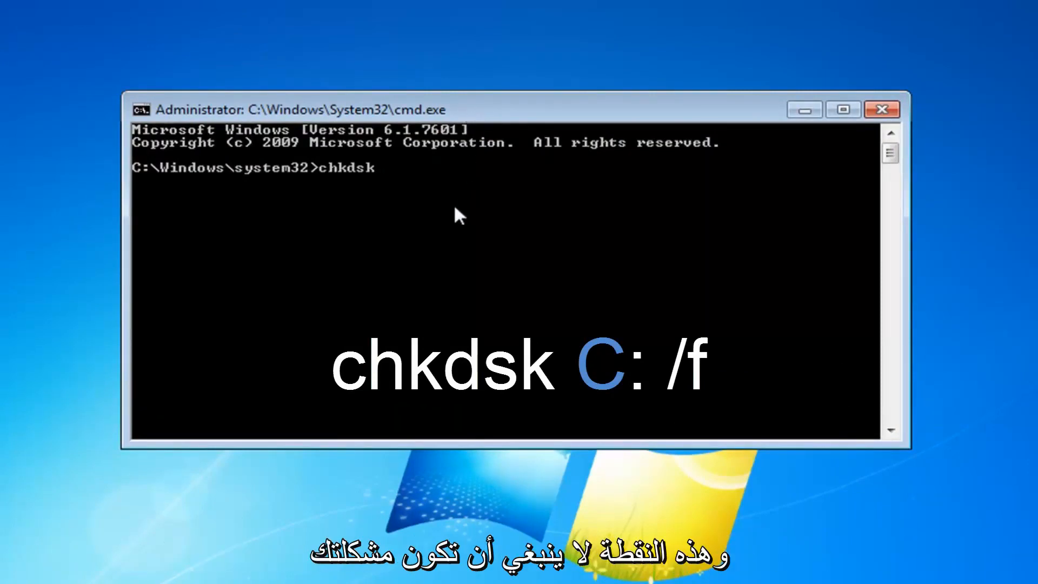
text(C:)
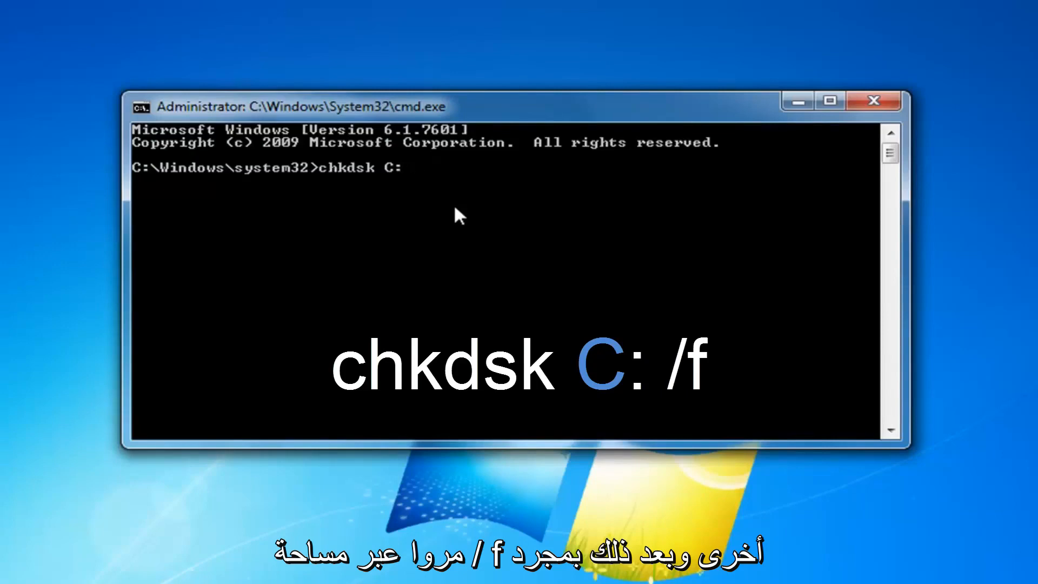
text(/f)
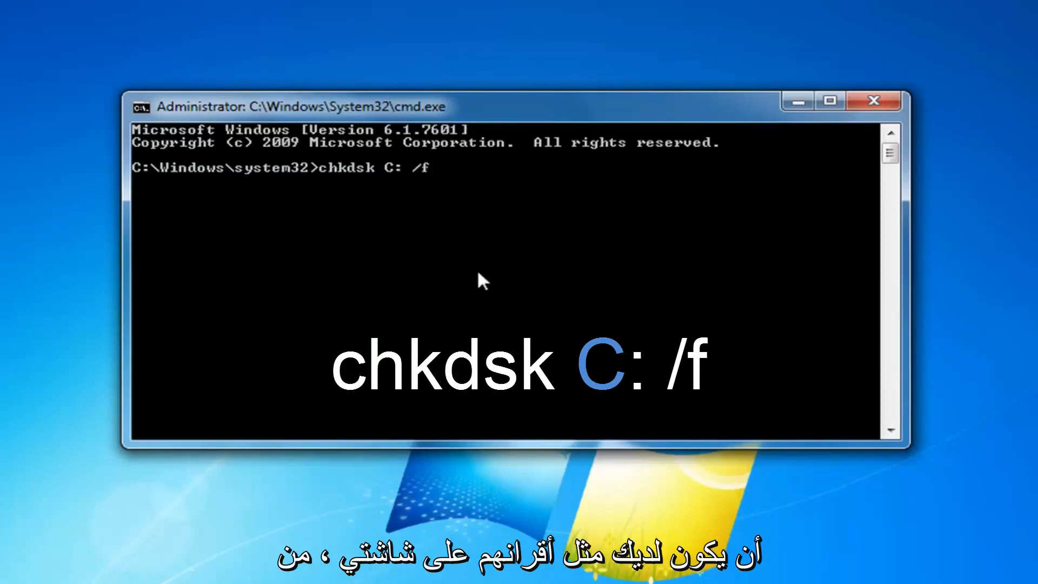
mouse_move(457, 228)
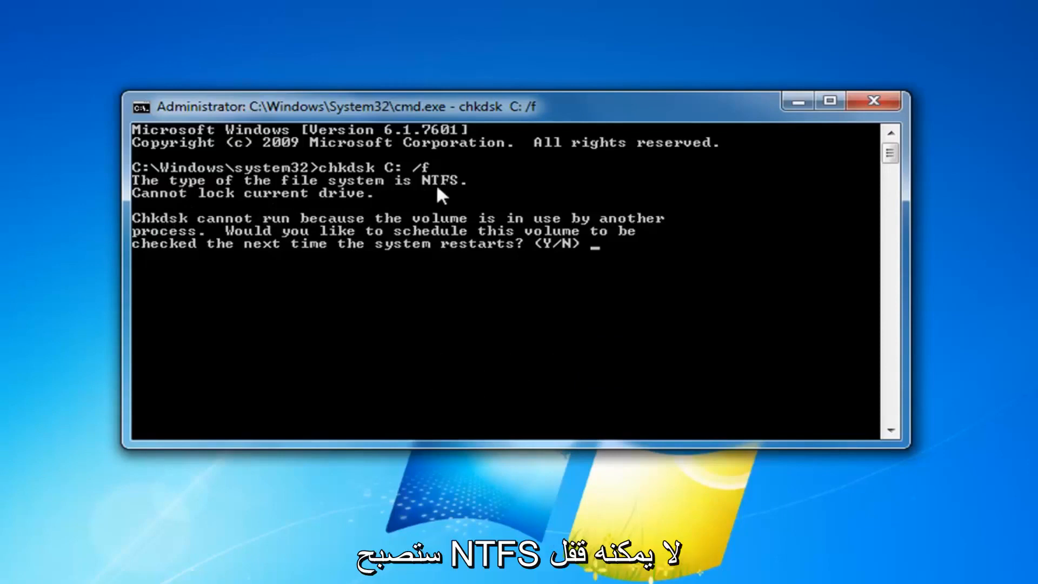
mouse_move(301, 237)
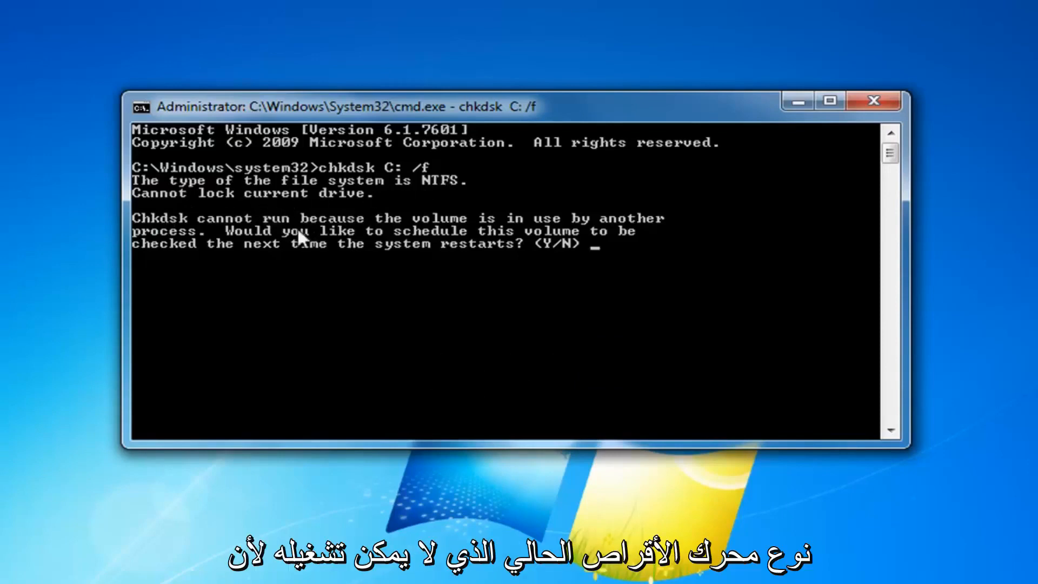
mouse_move(407, 244)
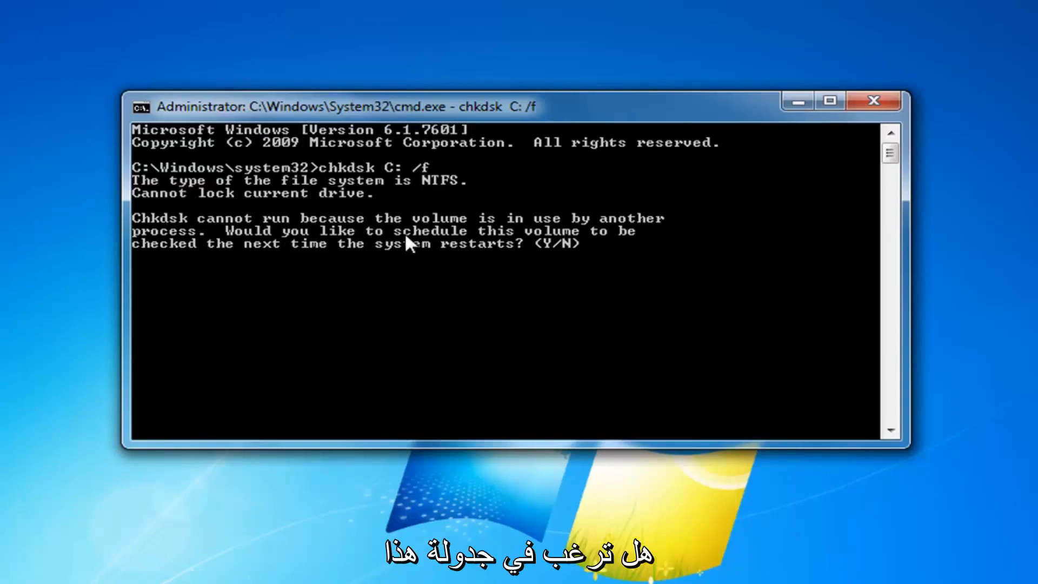
mouse_move(361, 265)
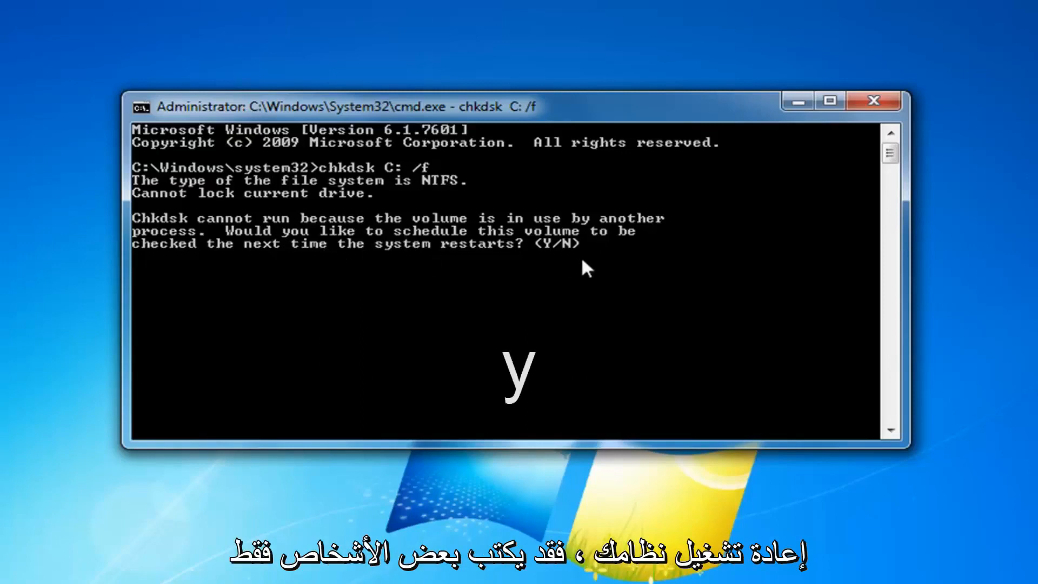
mouse_move(824, 145)
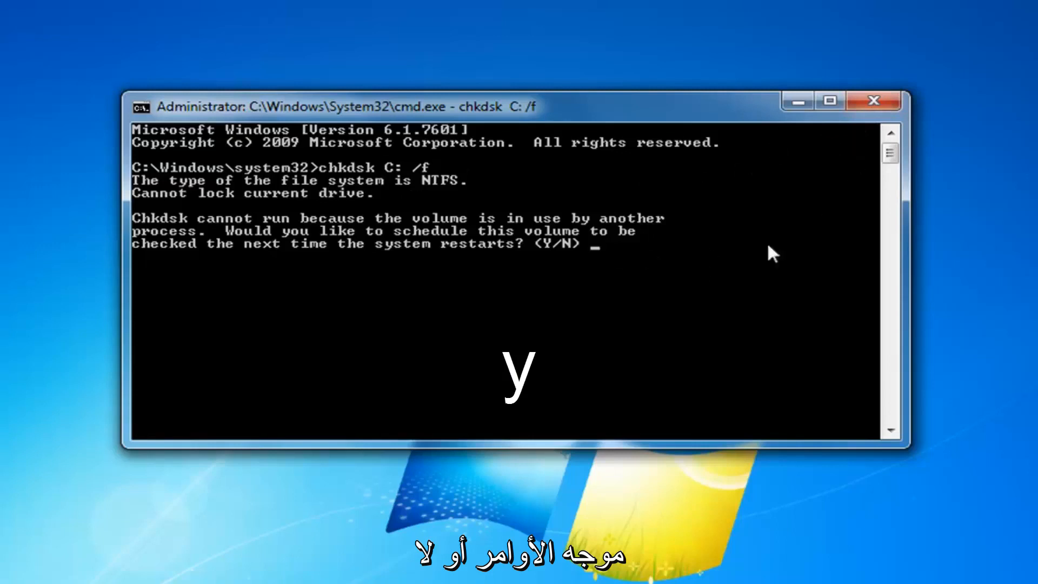
mouse_move(702, 257)
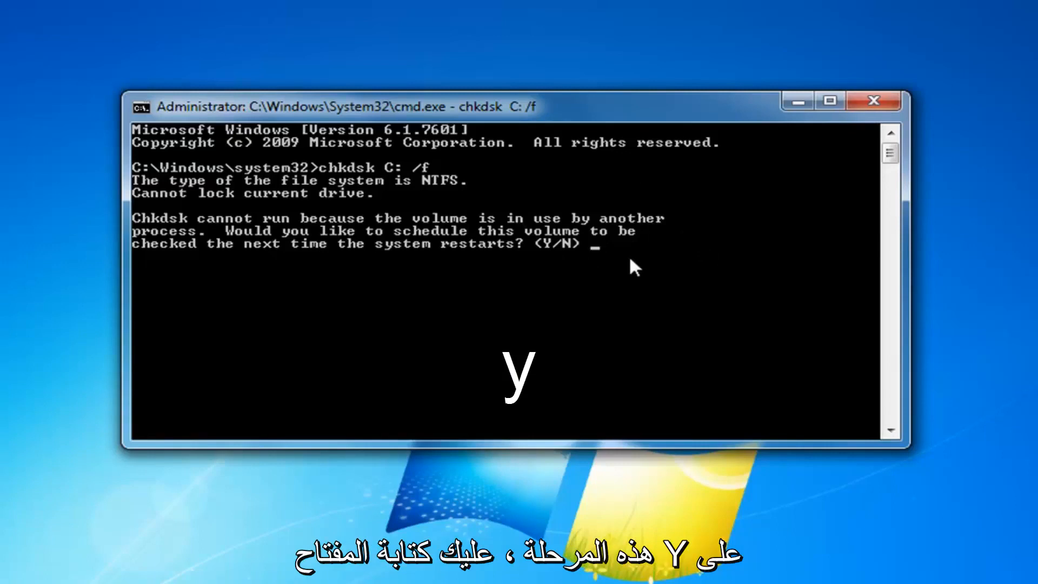
Answer y to schedule the C: check at next restart, then close Command Prompt
text(y)
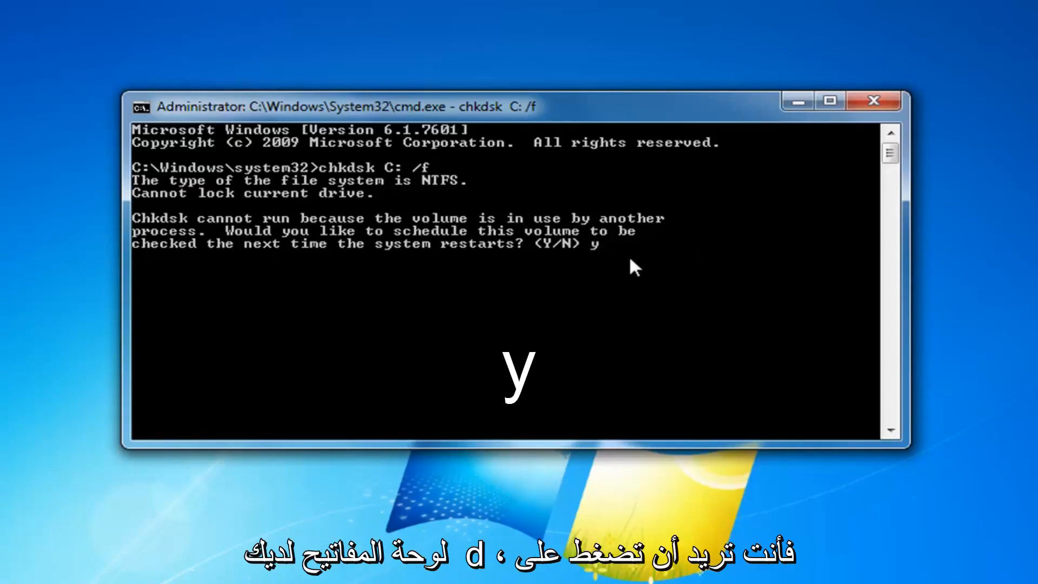
key(enter)
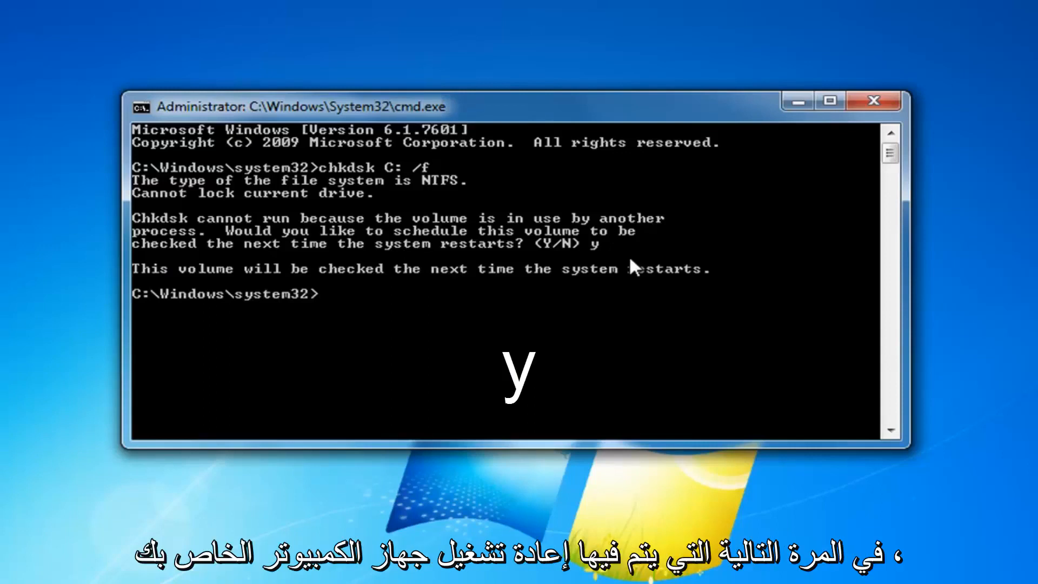
mouse_move(665, 261)
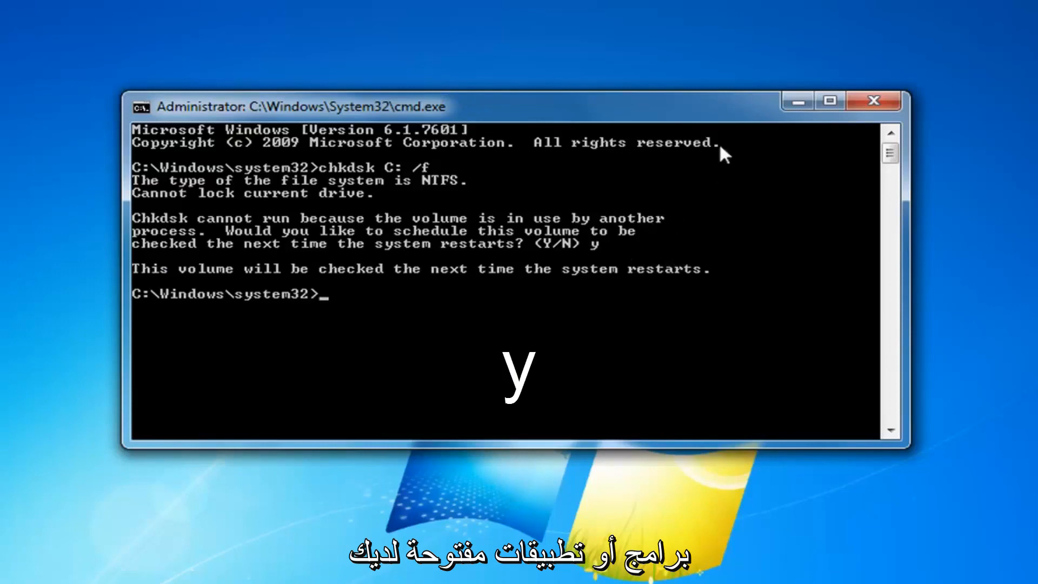
click(873, 100)
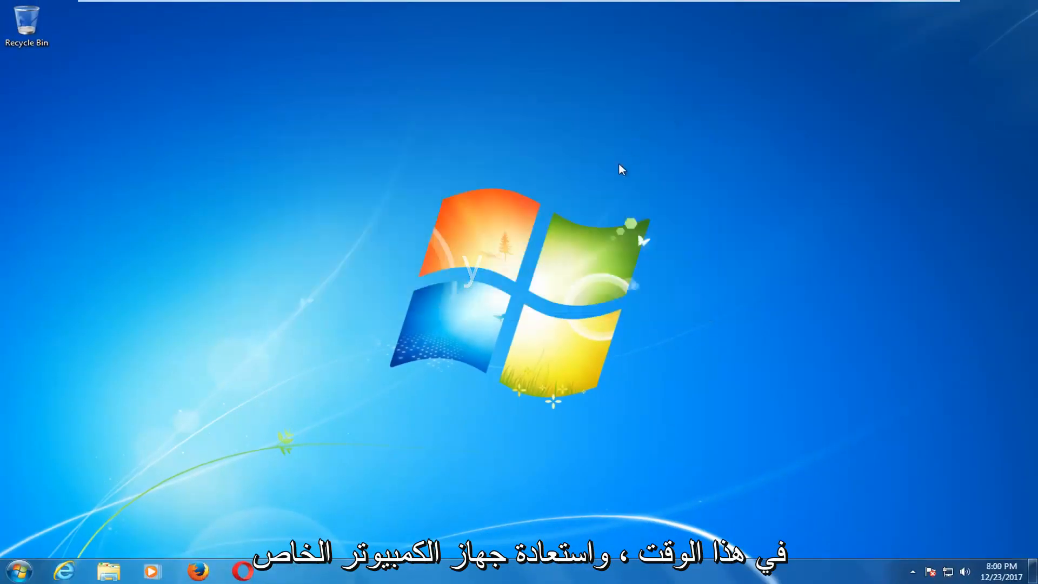
mouse_move(758, 119)
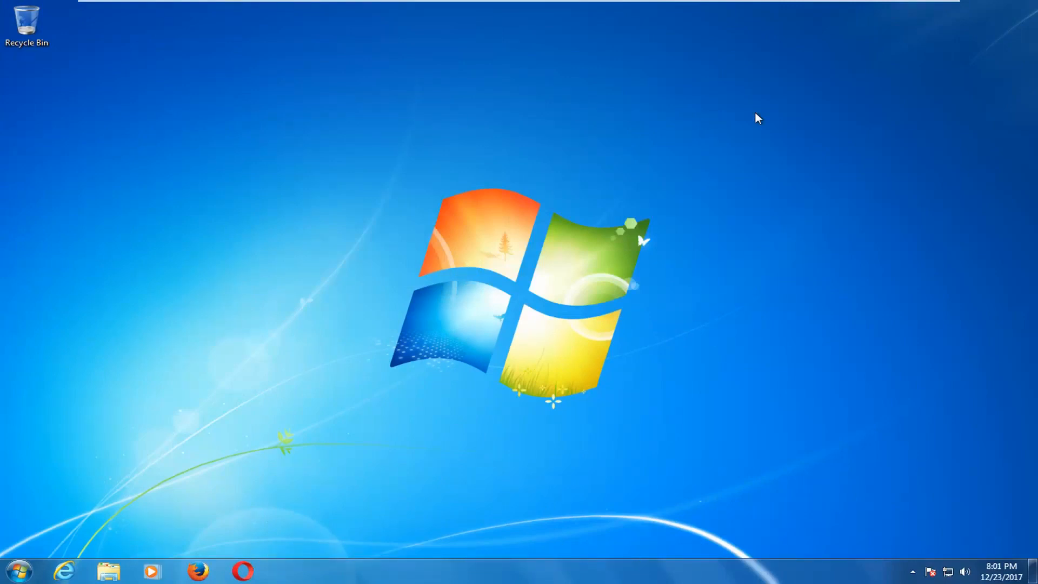
mouse_move(72, 357)
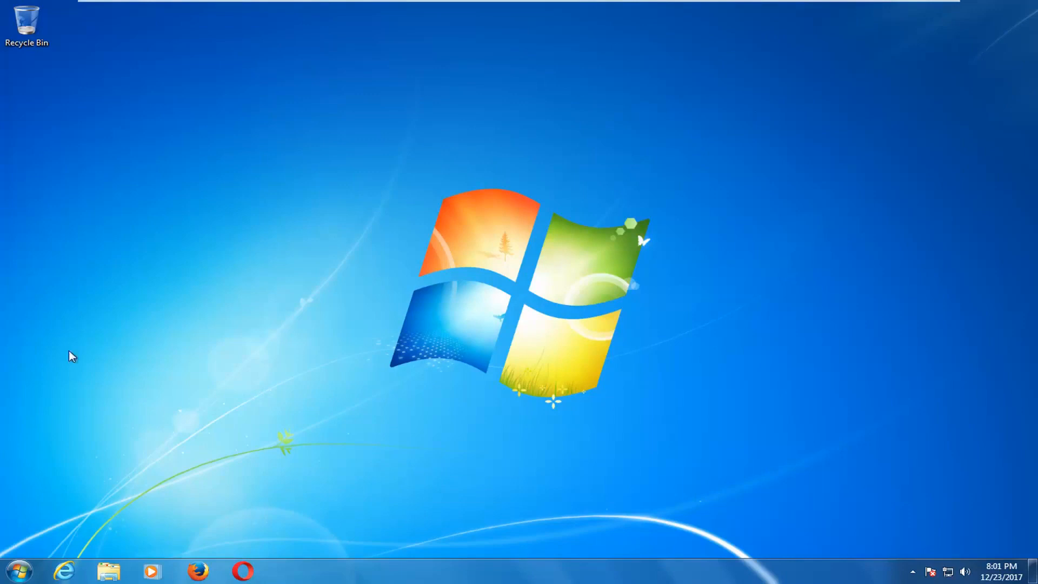
Restart Windows from the Start menu so the scheduled disk check runs
click(18, 569)
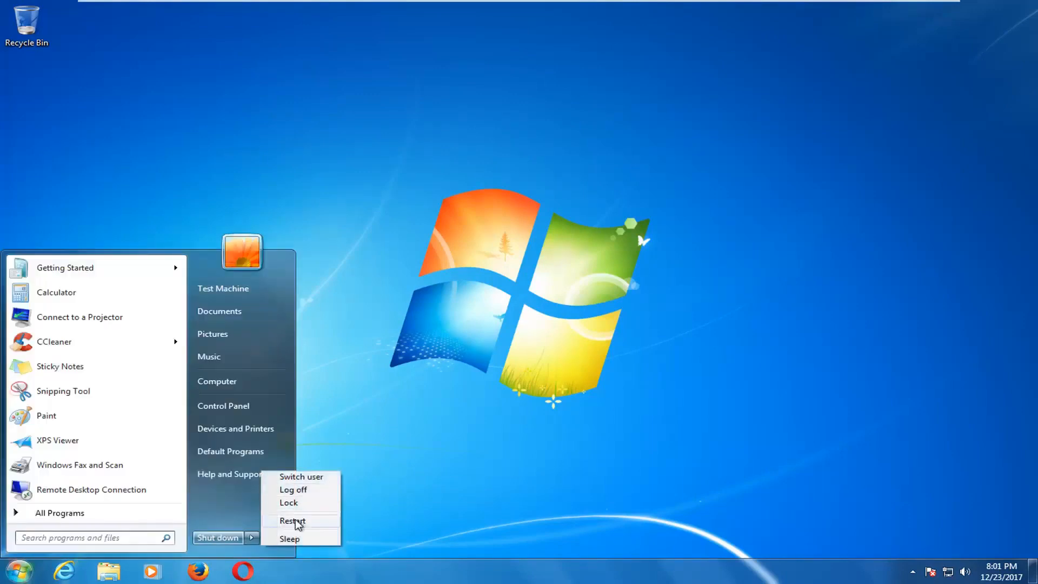
click(292, 520)
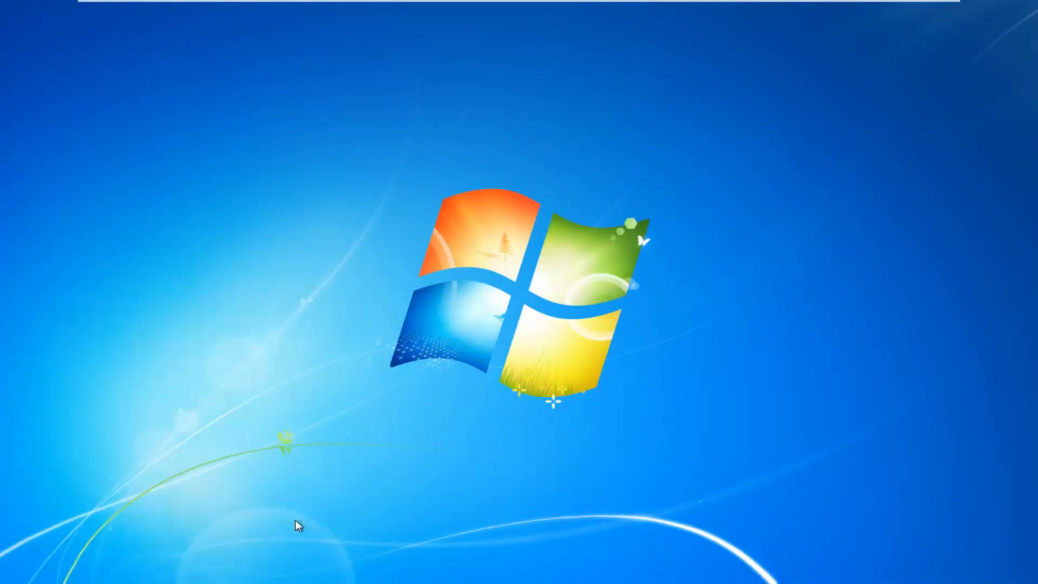